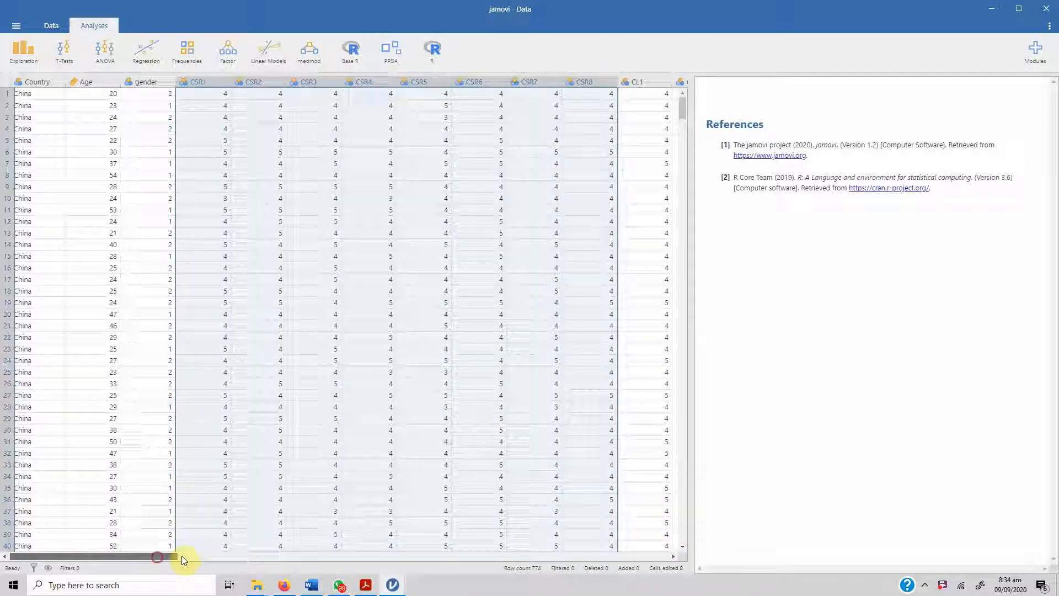
Start a Reliability Analysis from the Factor analyses menu.
left_click_drag(156, 556, 277, 556)
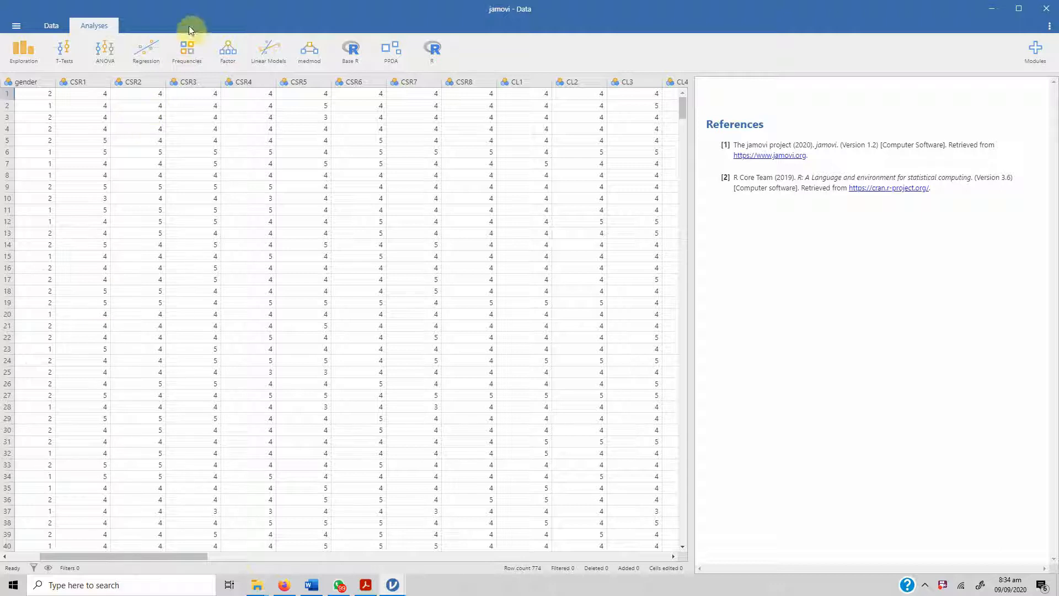
left_click(227, 50)
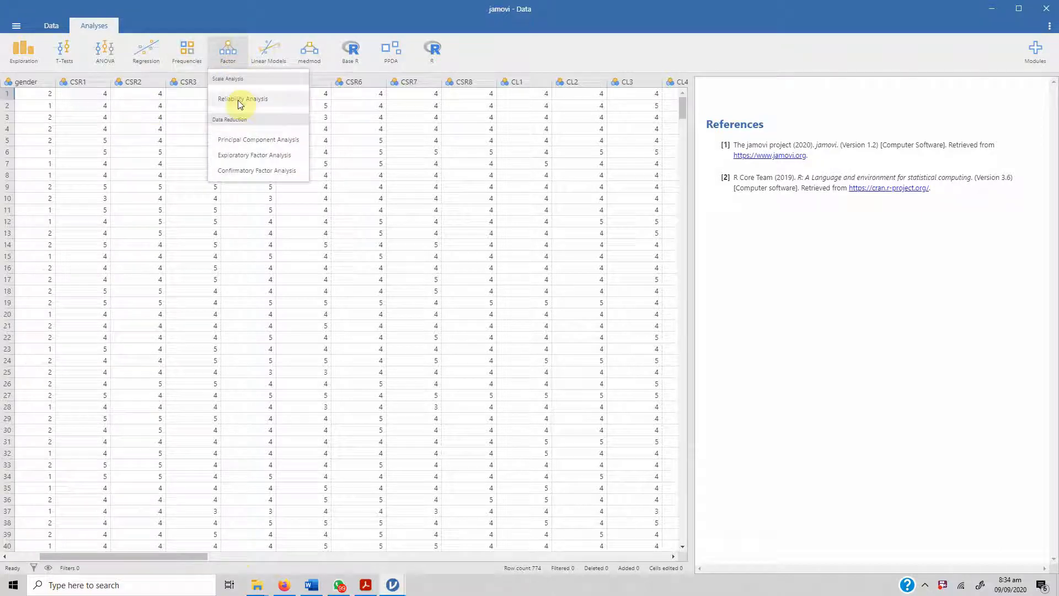
left_click(243, 98)
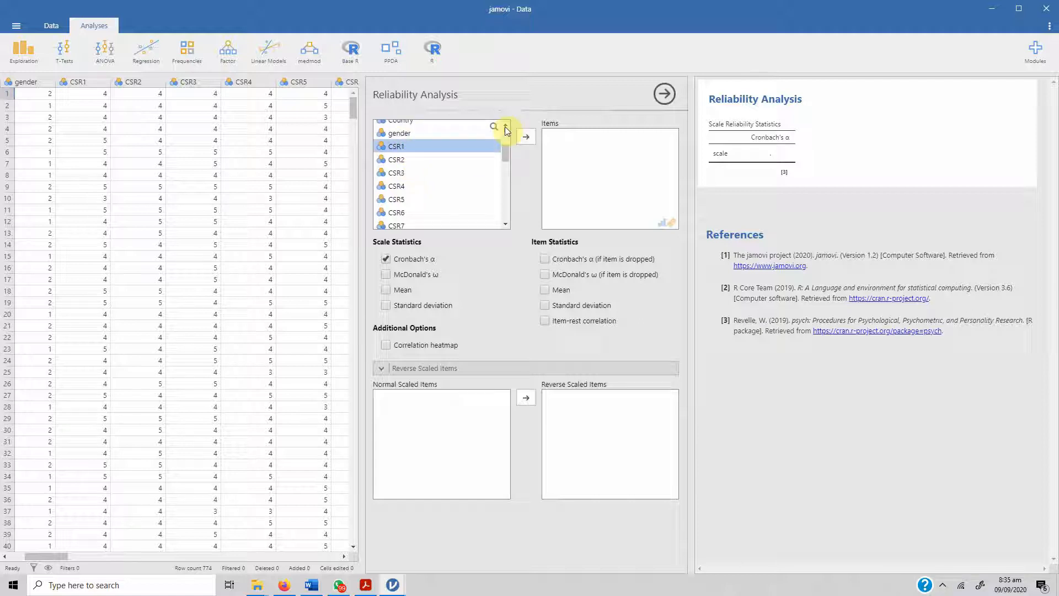
Move CSR1–CSR8 into Items, yielding Cronbach's alpha 0.837.
left_click(525, 137)
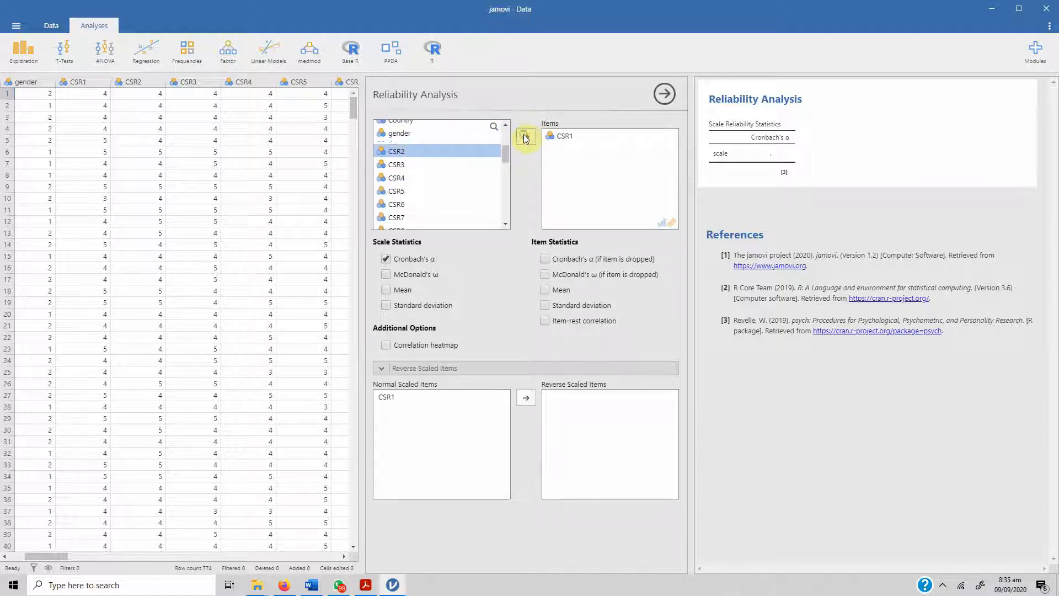
left_click(525, 139)
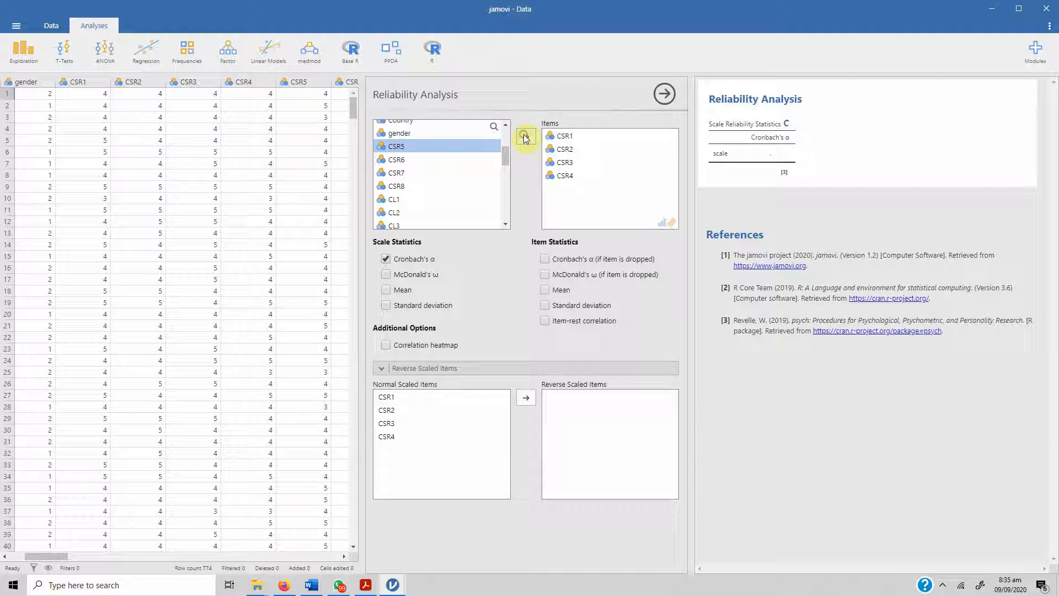
left_click(526, 139)
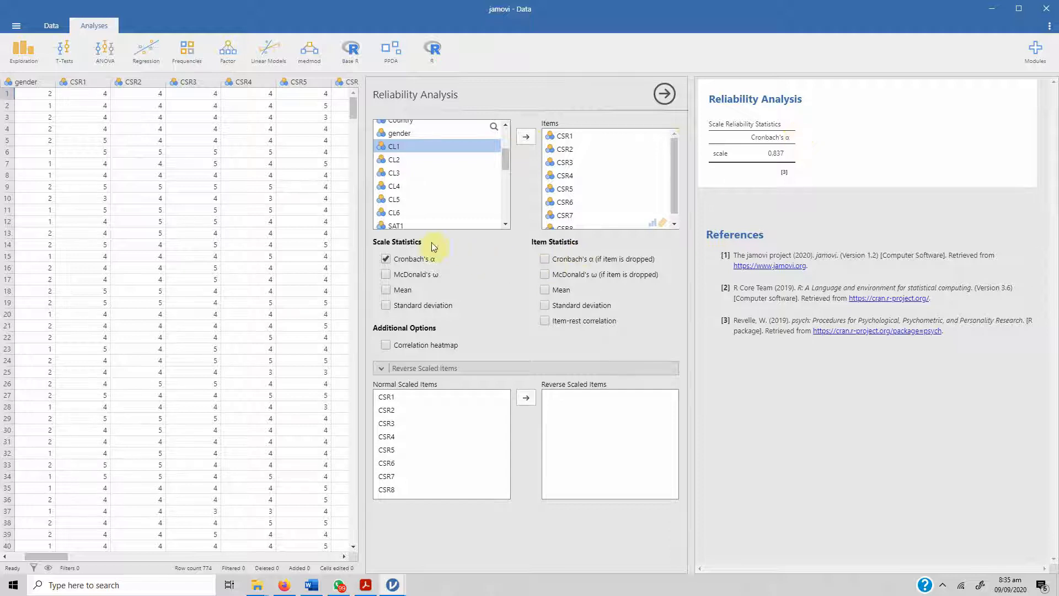
mouse_move(407, 275)
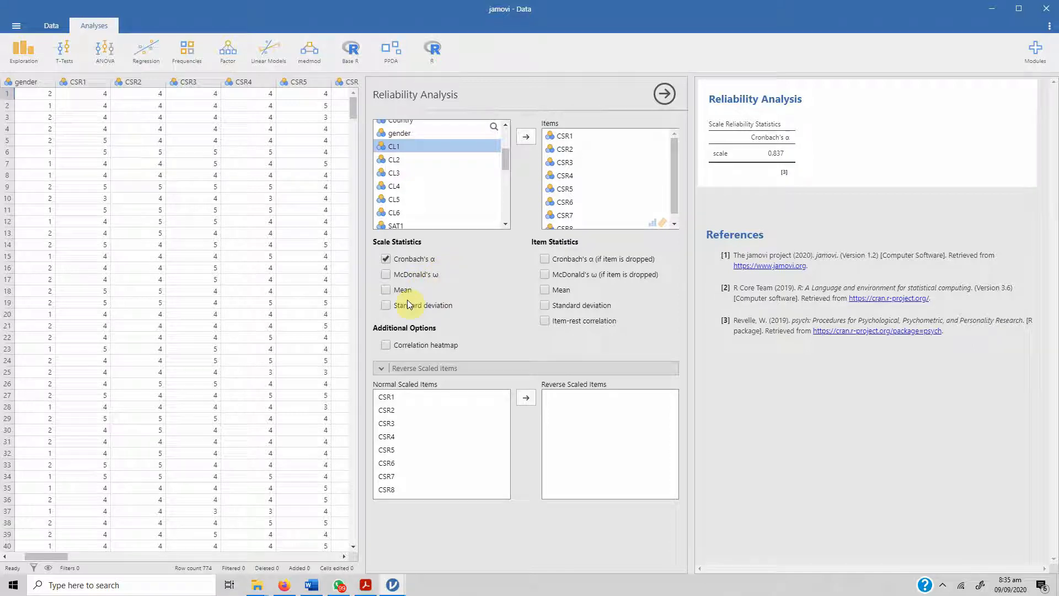
mouse_move(575, 263)
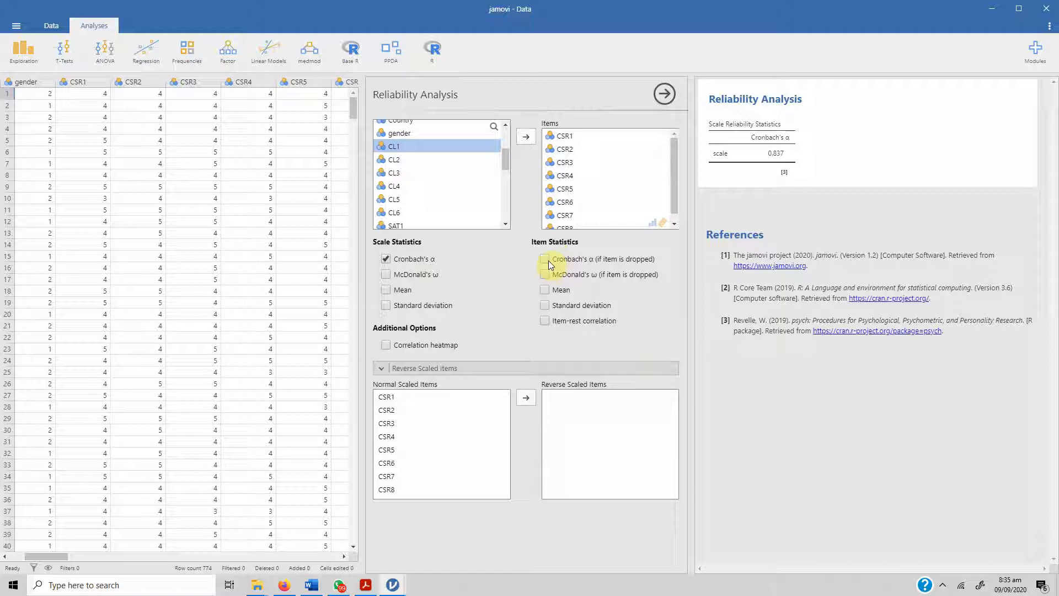
Enable Cronbach's α if item dropped and item-rest correlation for each item.
left_click(545, 258)
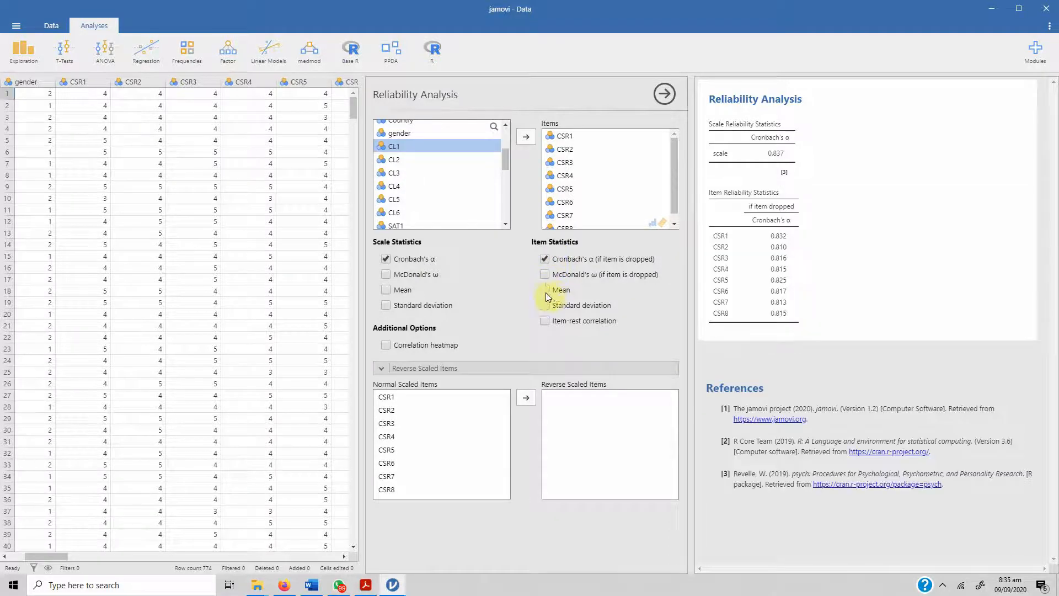
left_click(545, 320)
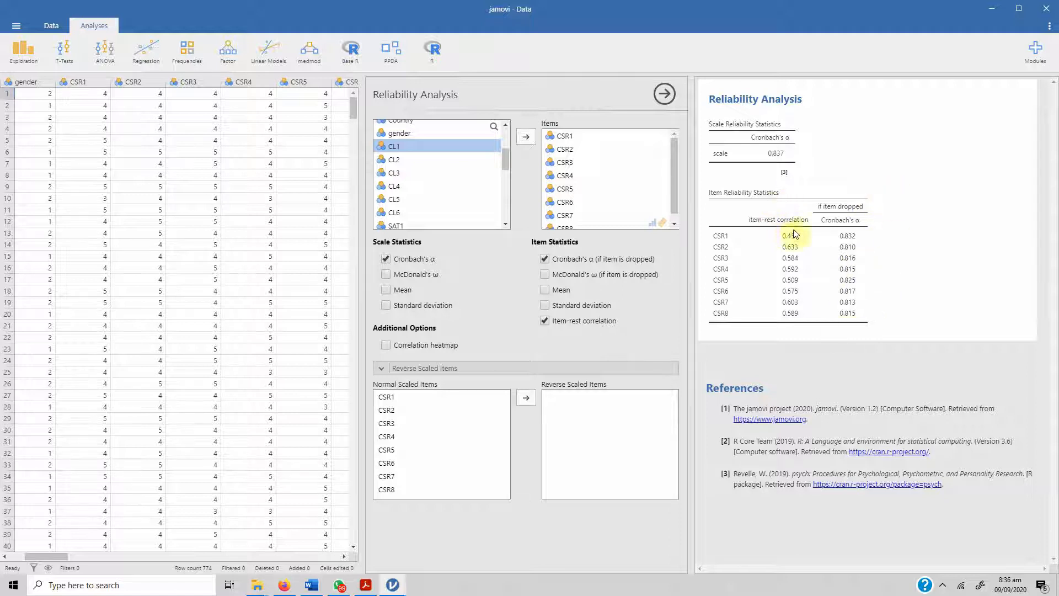
mouse_move(792, 253)
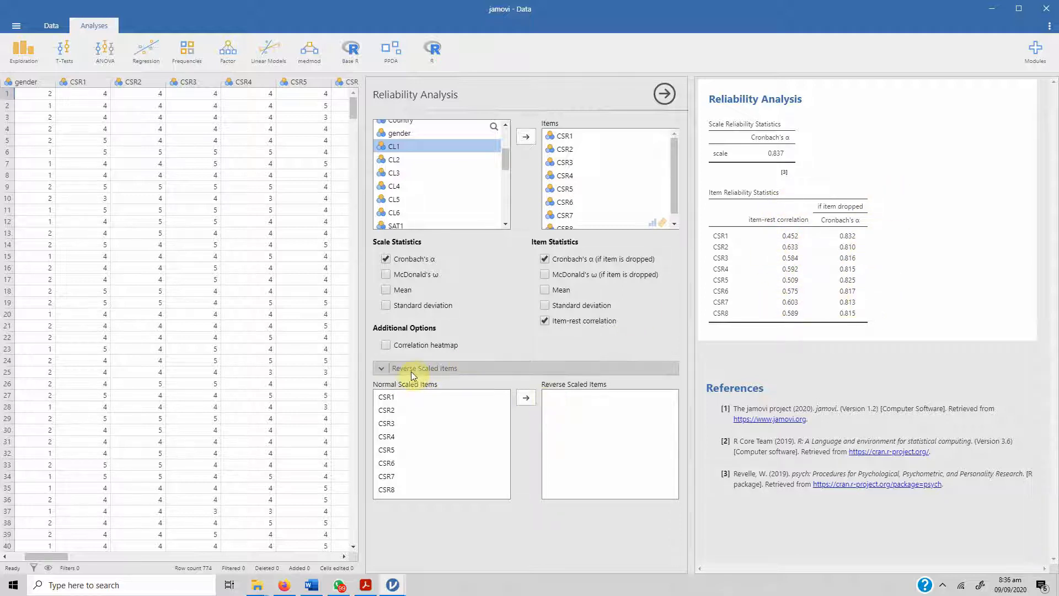
mouse_move(420, 383)
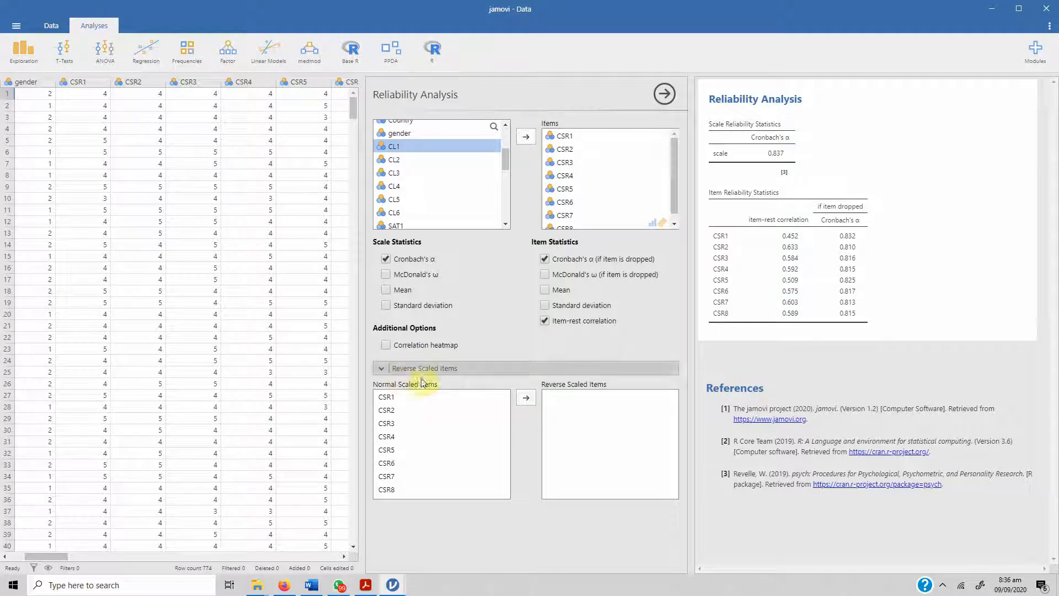
mouse_move(523, 372)
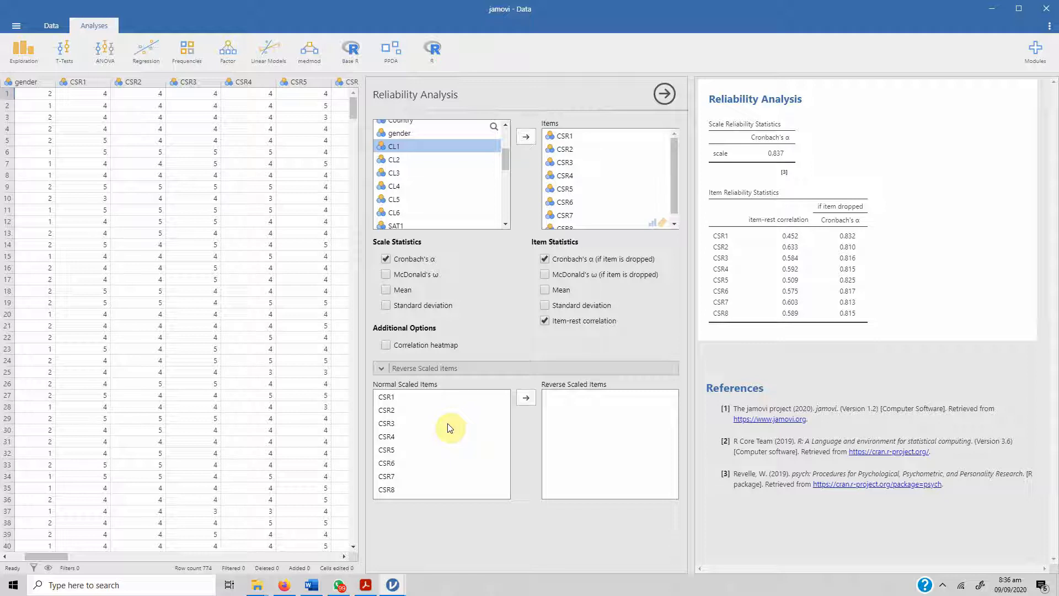
mouse_move(666, 259)
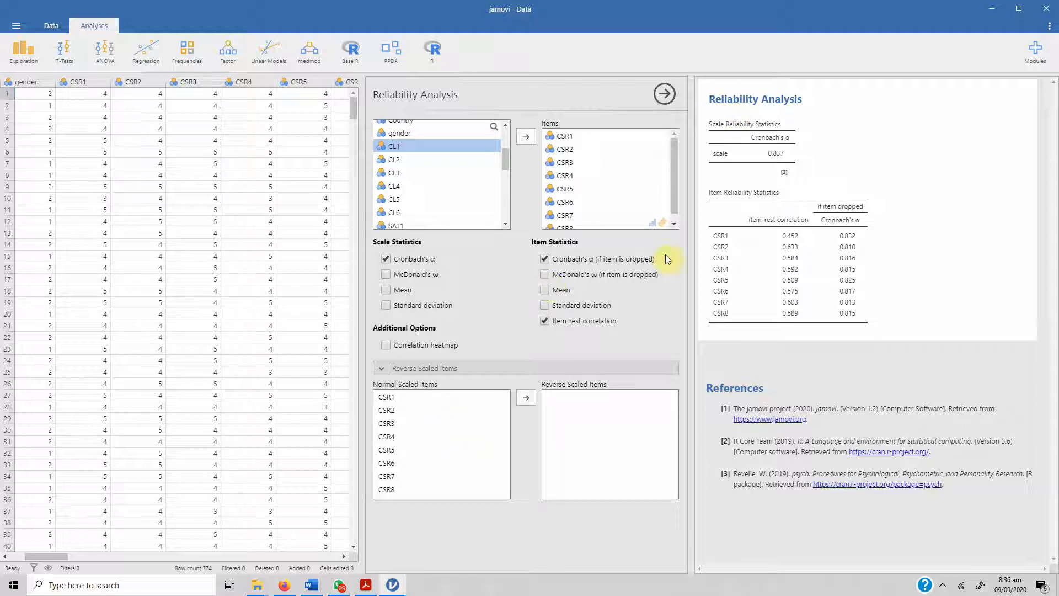
mouse_move(676, 215)
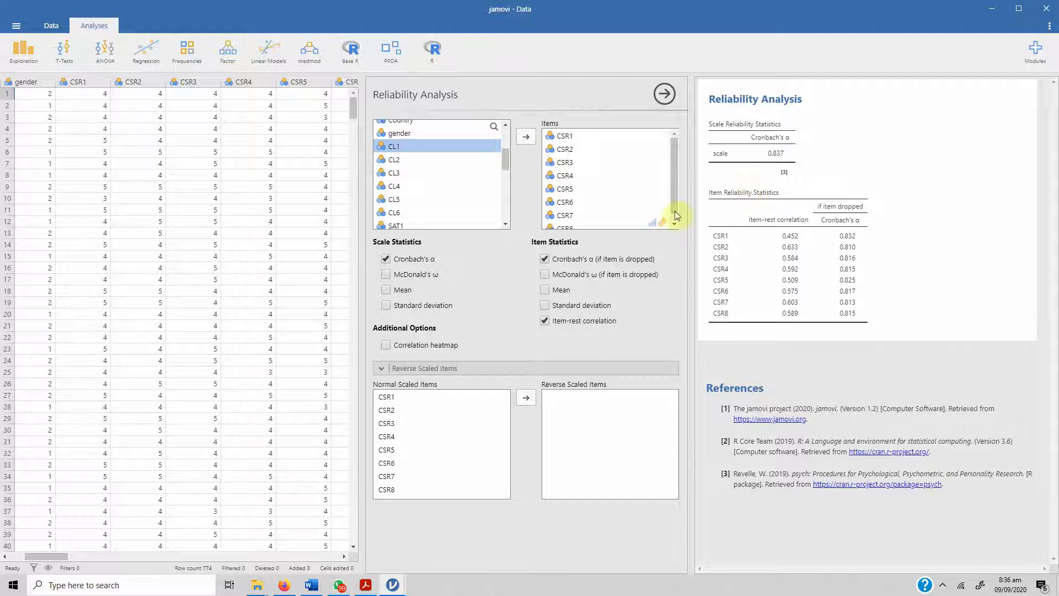